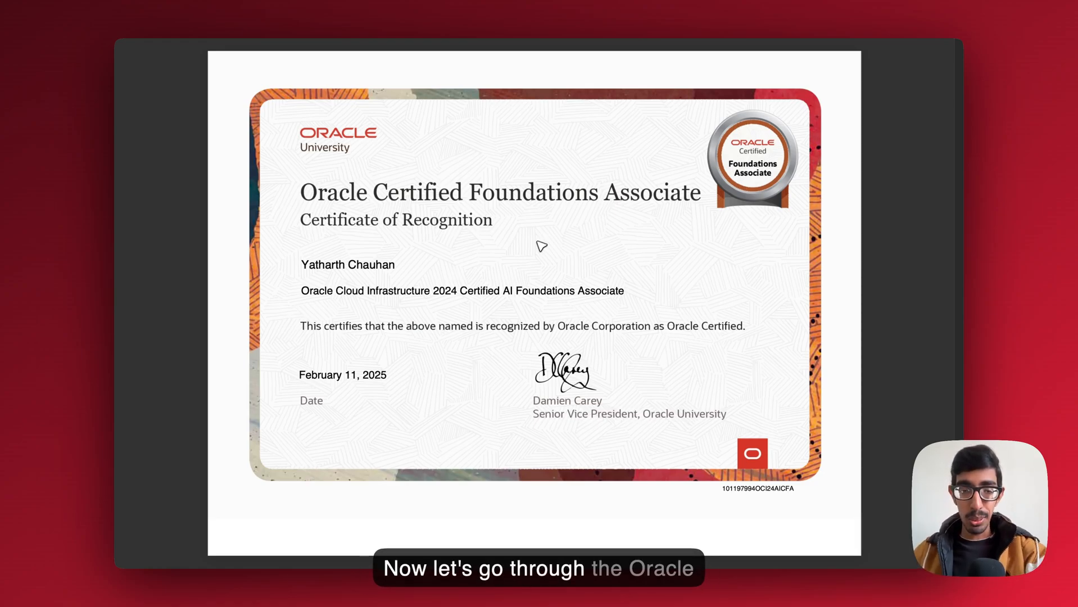
Step: Show Safari's open window list from the Dock while the AI Foundations certificate is displayed
right_click(447, 593)
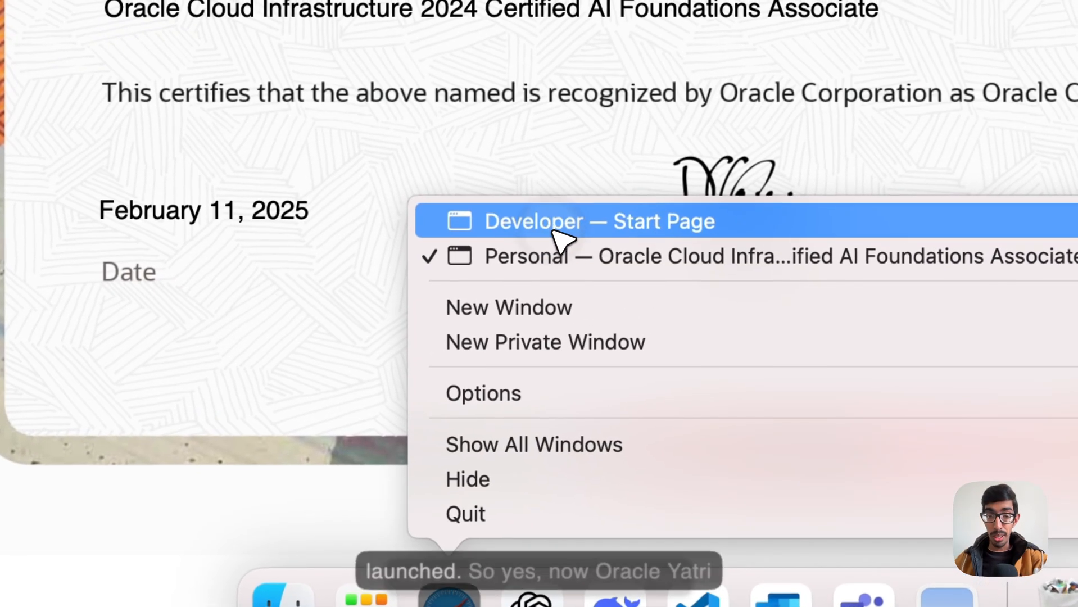
Step: Switch to the Developer window showing the OCI Foundations Associate (2024) learning path
click(596, 221)
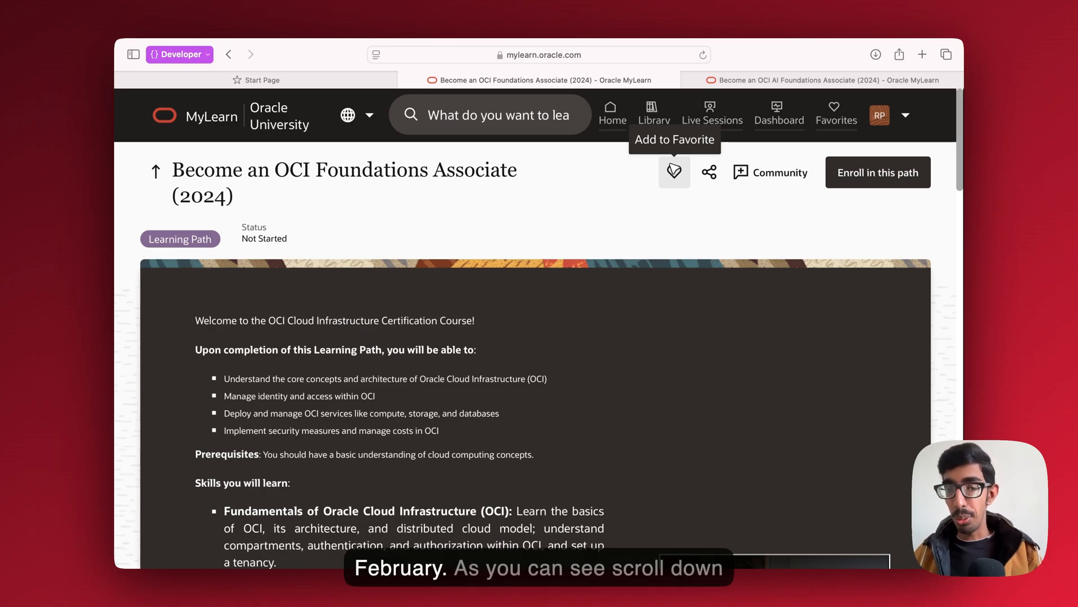
scroll(down, 3)
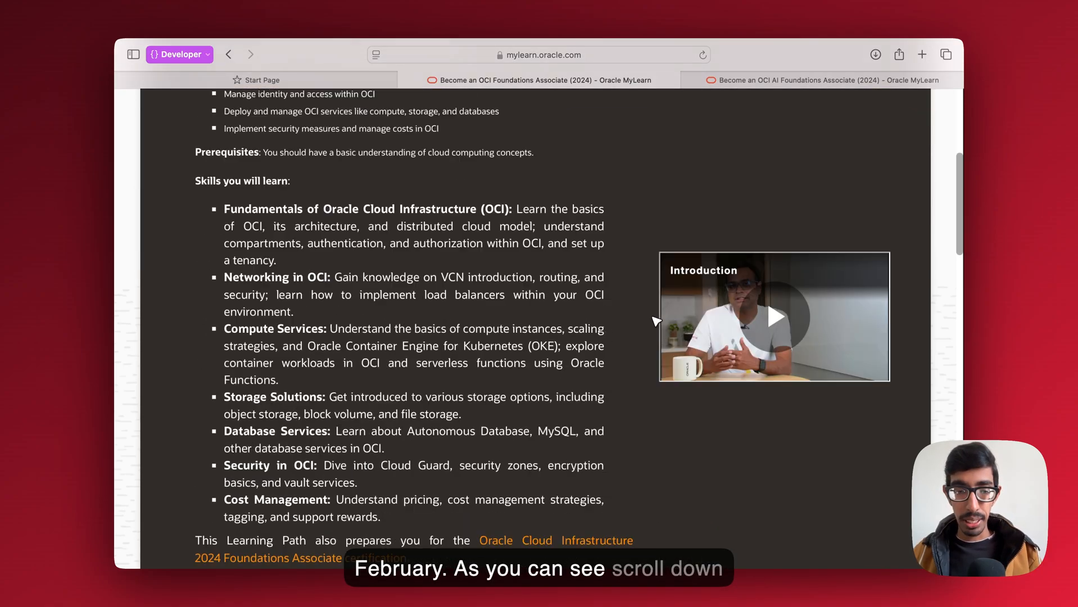
scroll(down, 3)
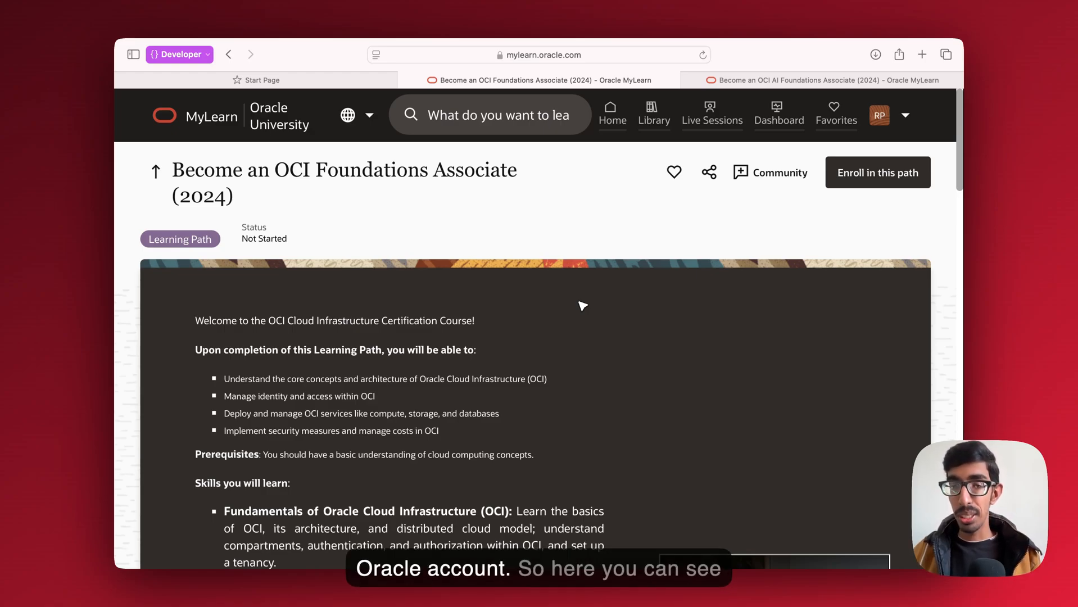
click(906, 115)
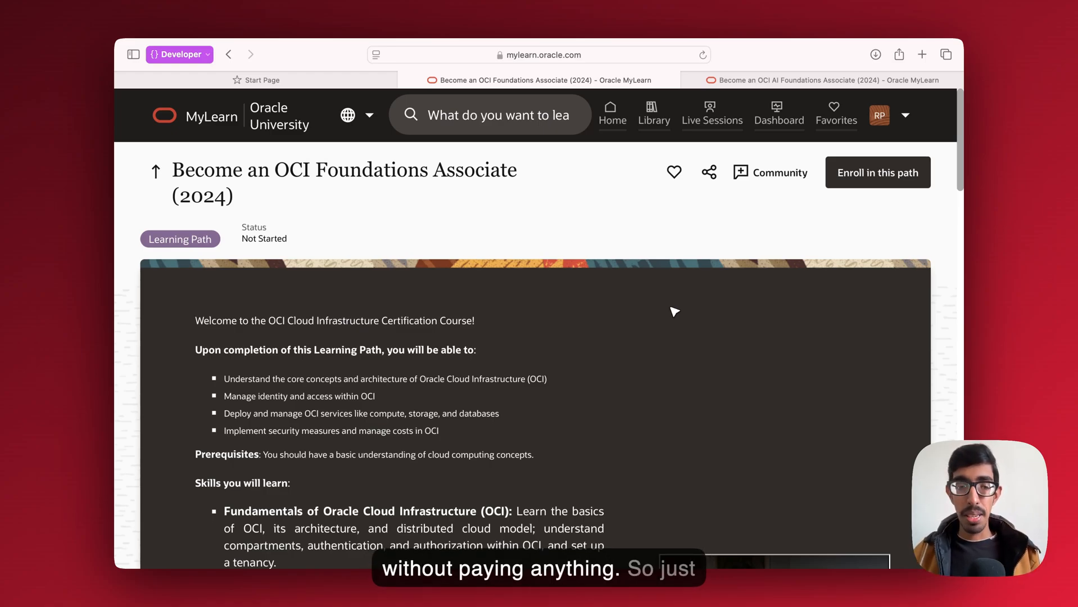
scroll(down, 3)
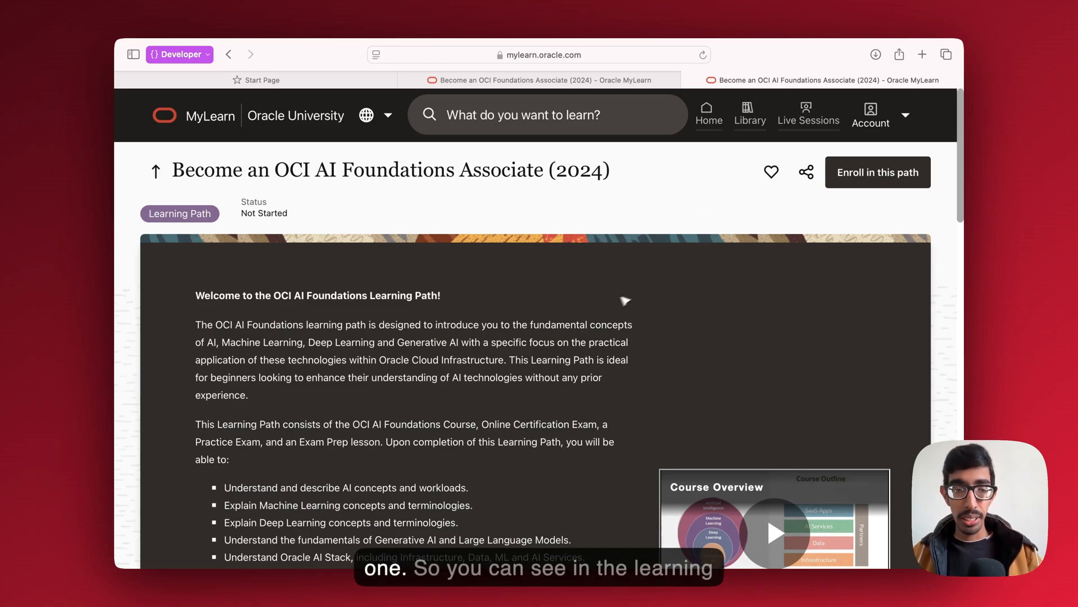
Step: Scroll the AI Foundations learning path down to the free Online Certification Exam card
scroll(down, 3)
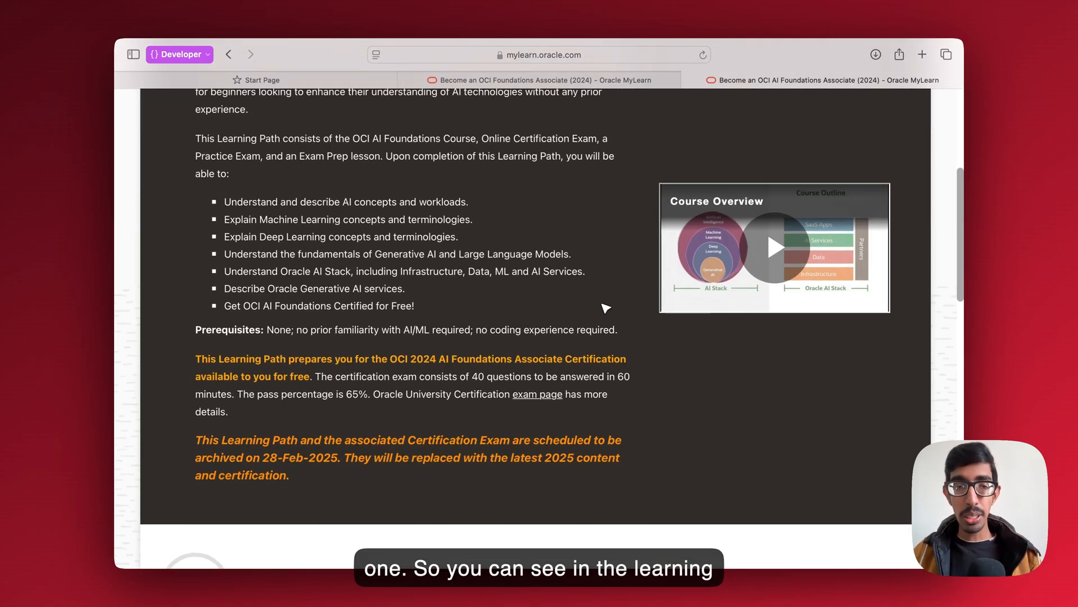
scroll(down, 3)
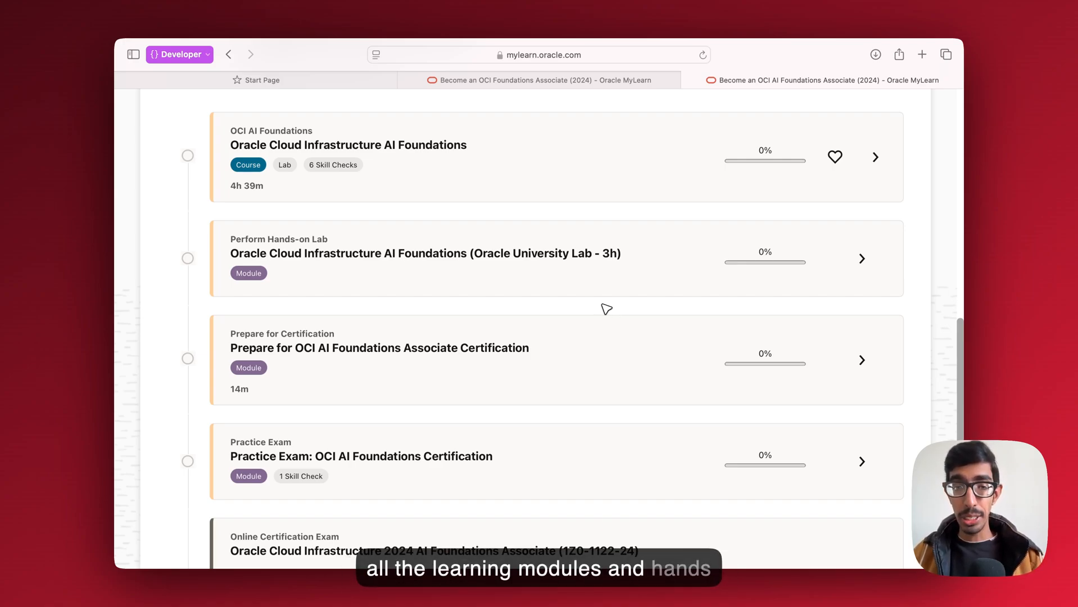
scroll(down, 3)
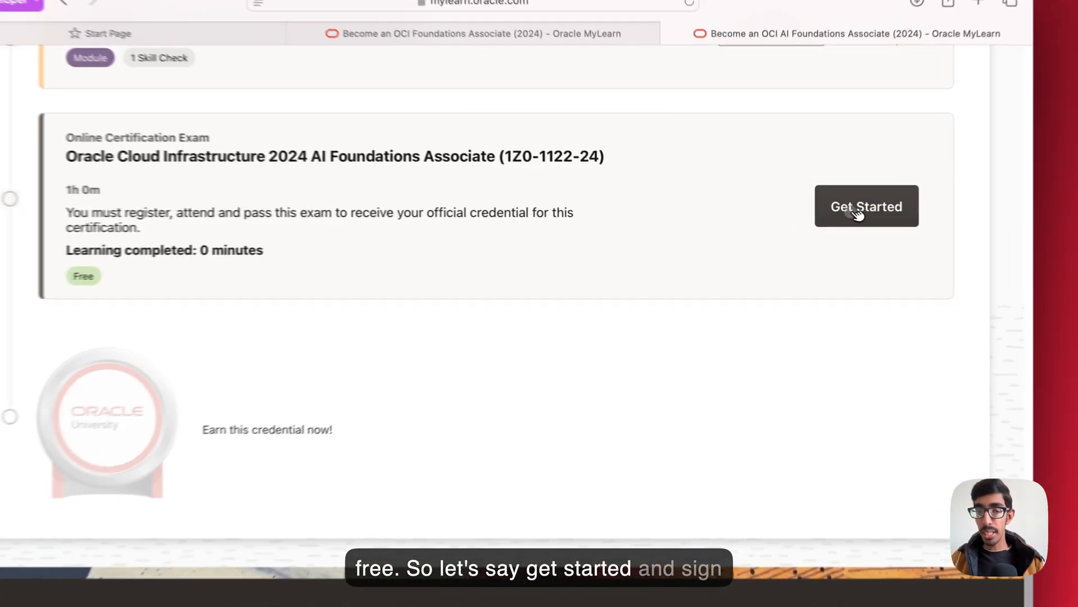
Step: Choose Get Started on the exam card and sign in as a returning user
click(866, 206)
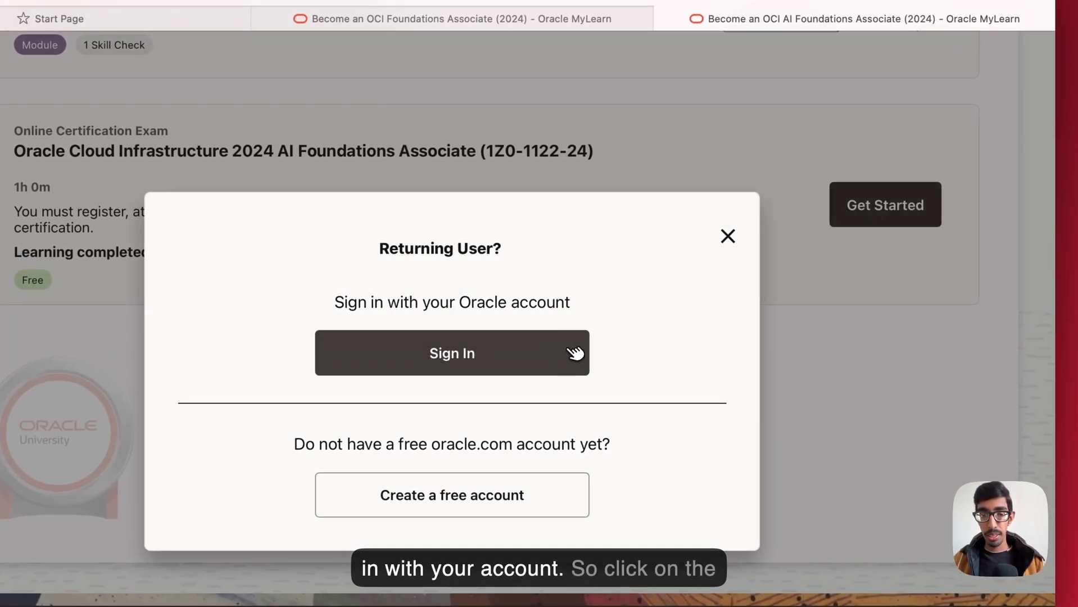
click(452, 352)
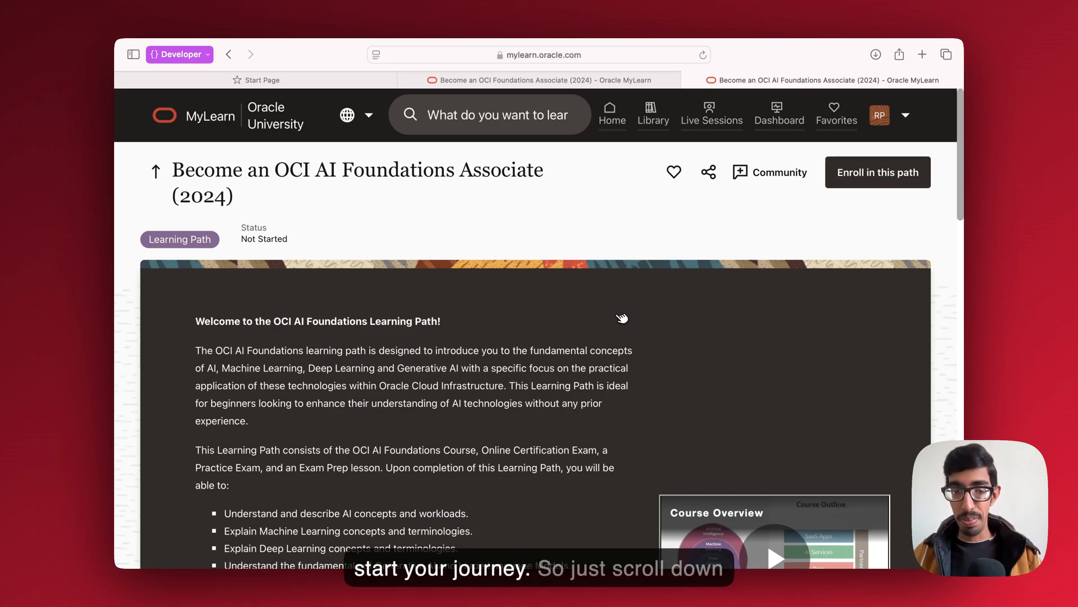
Step: Scroll to the 1Z0-1122-24 exam's system requirements and readiness checklist
scroll(down, 3)
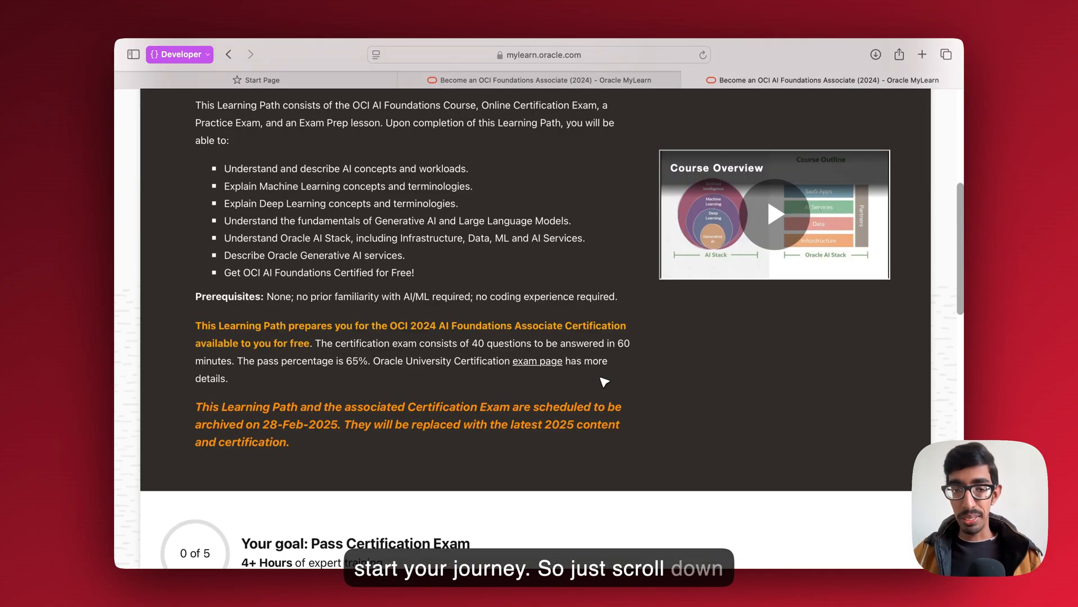
scroll(down, 3)
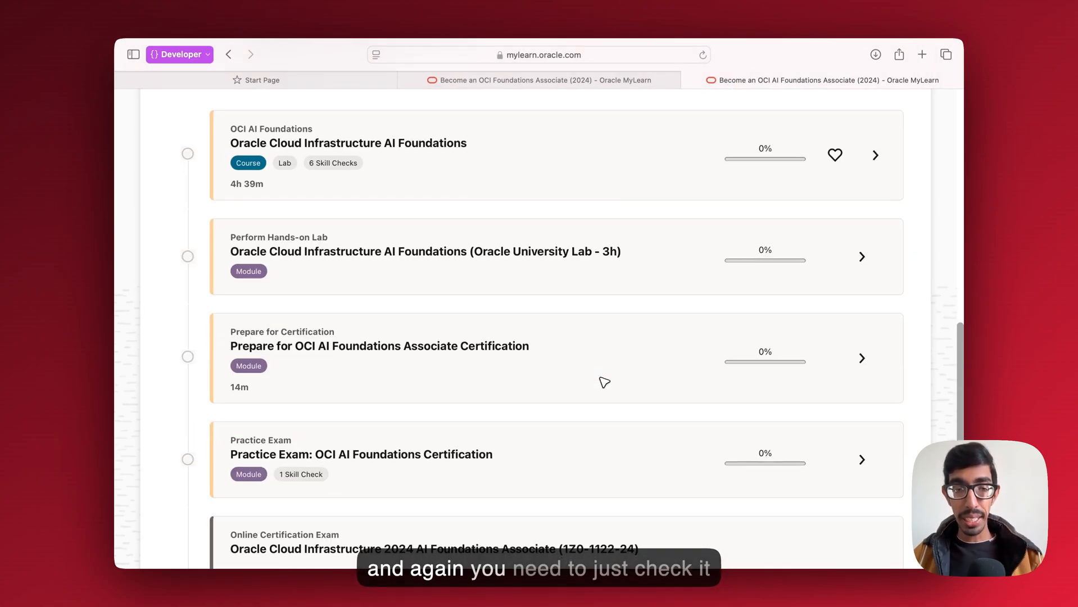
scroll(down, 3)
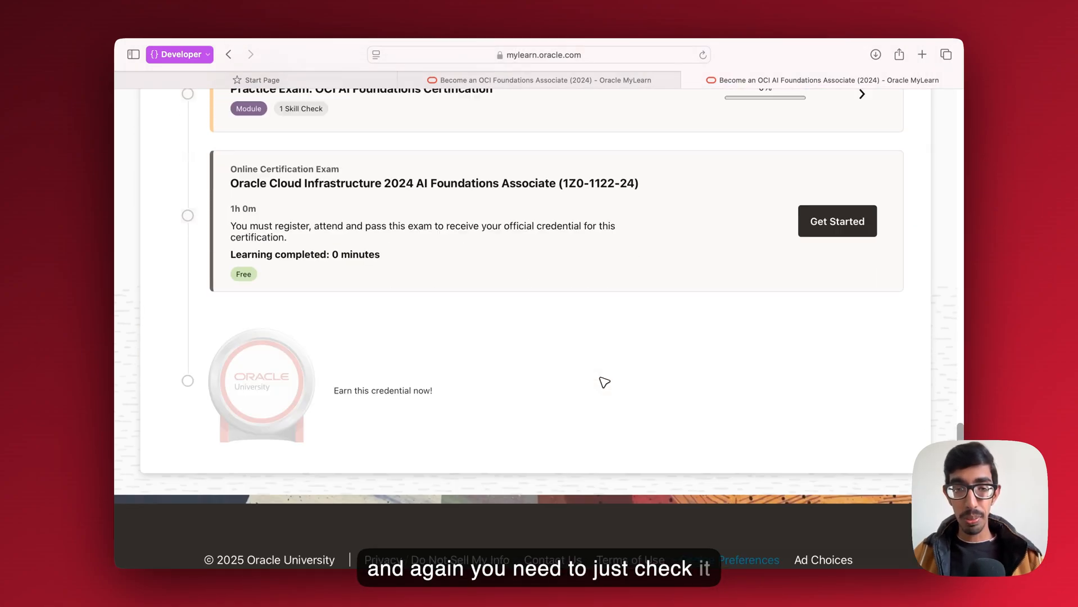
scroll(up, 3)
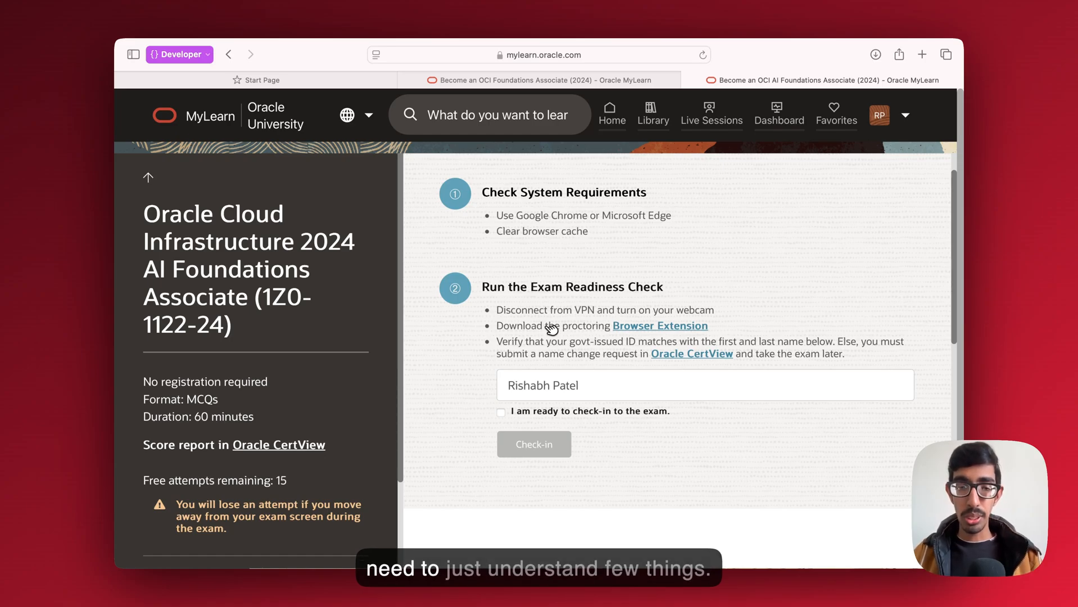
Step: Tick 'I am ready to check-in to the exam' and start the check-in
scroll(down, 3)
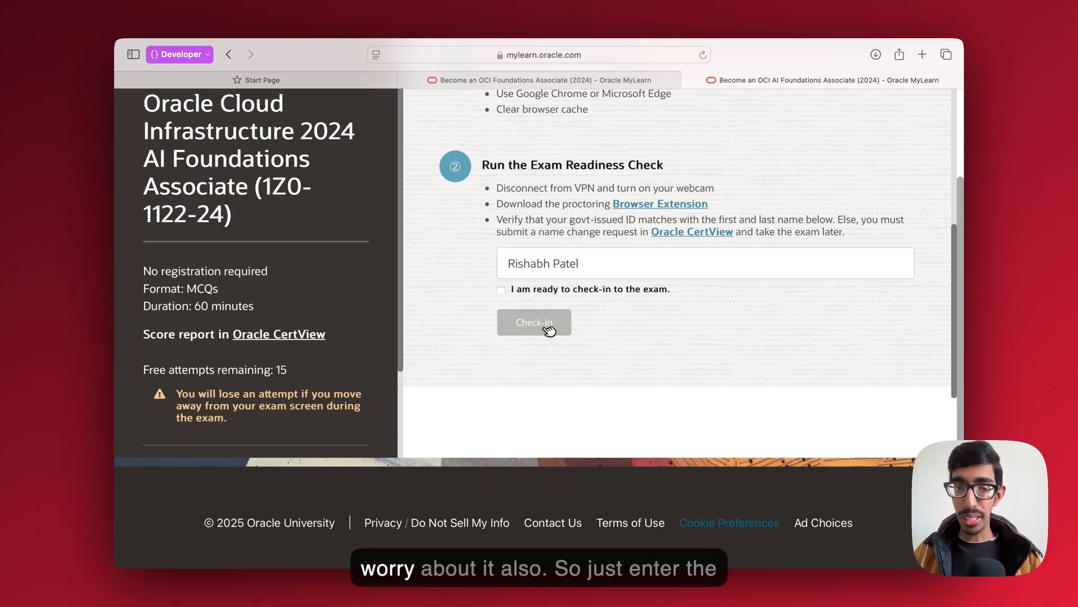
mouse_move(549, 268)
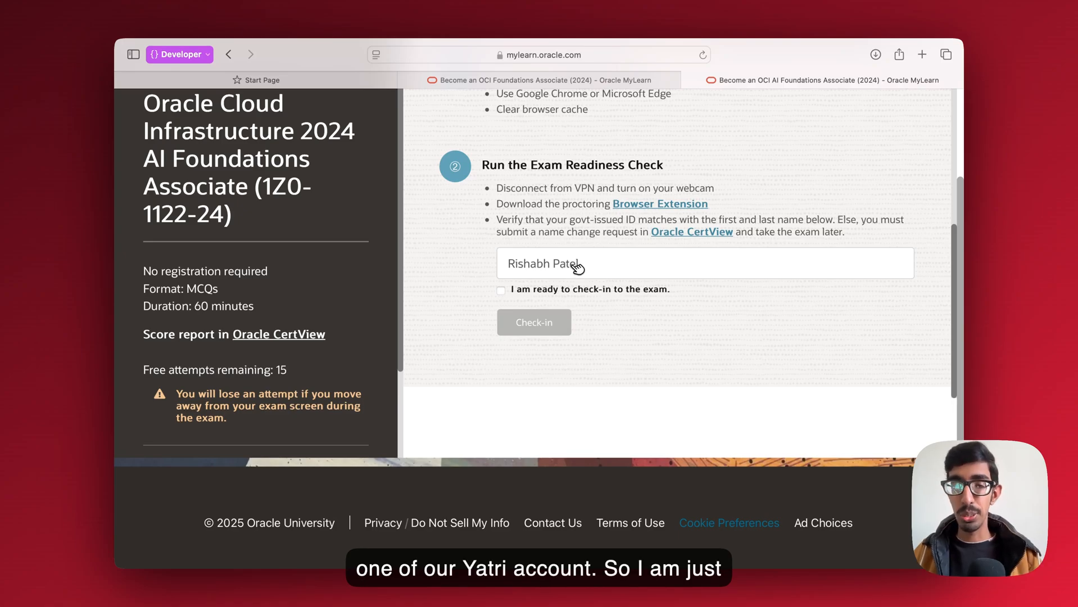
mouse_move(528, 298)
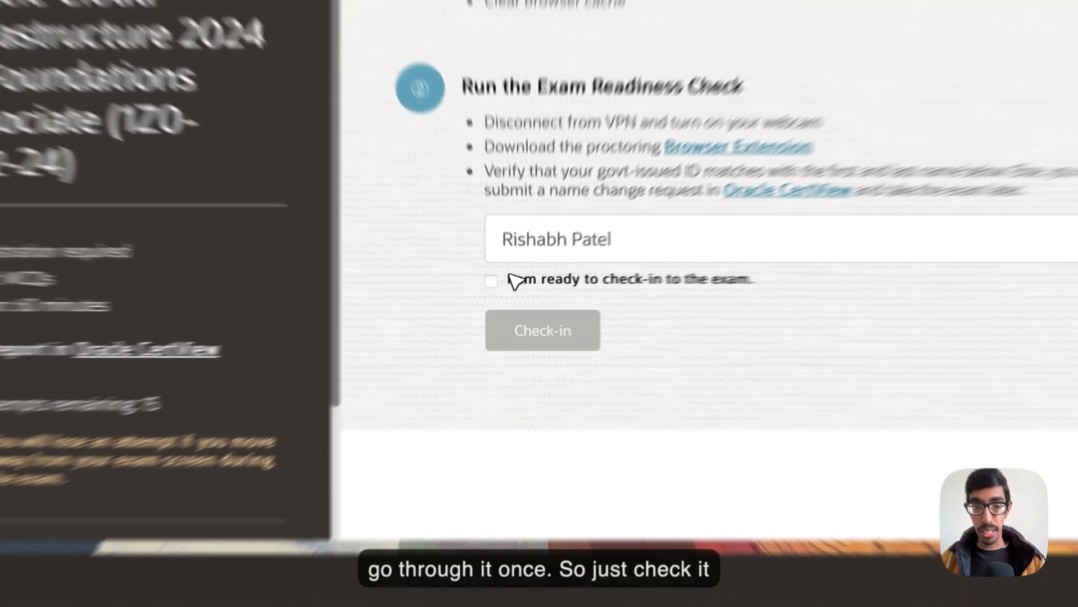
click(493, 280)
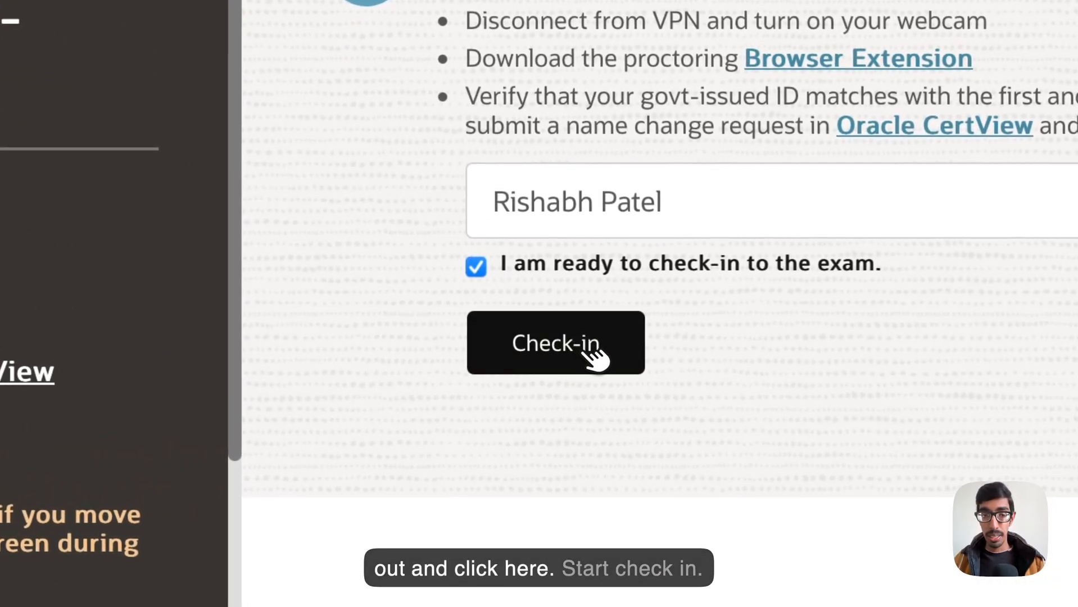
click(554, 342)
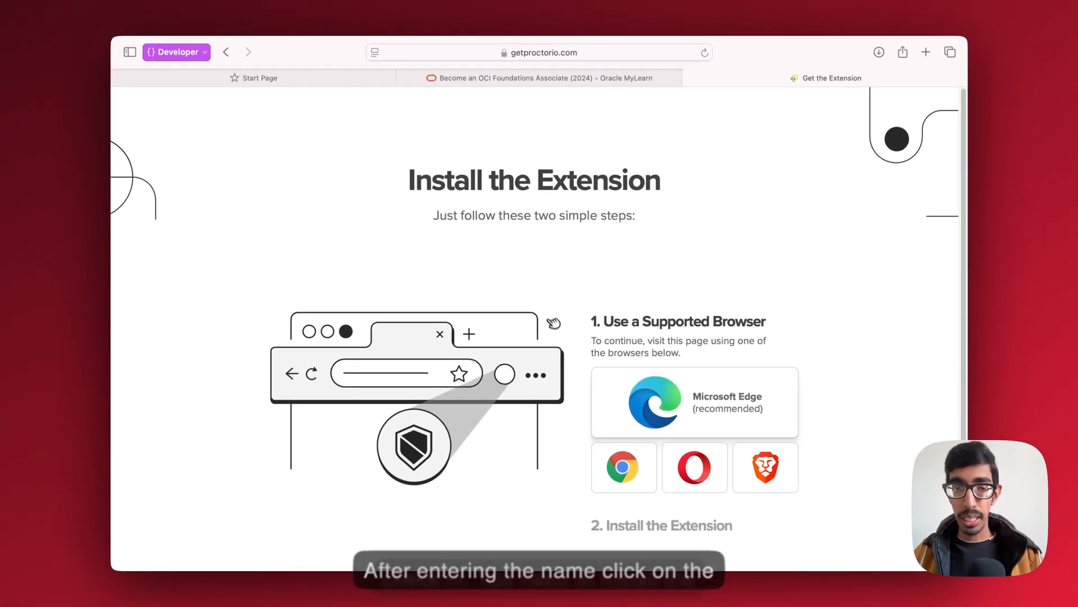
scroll(down, 3)
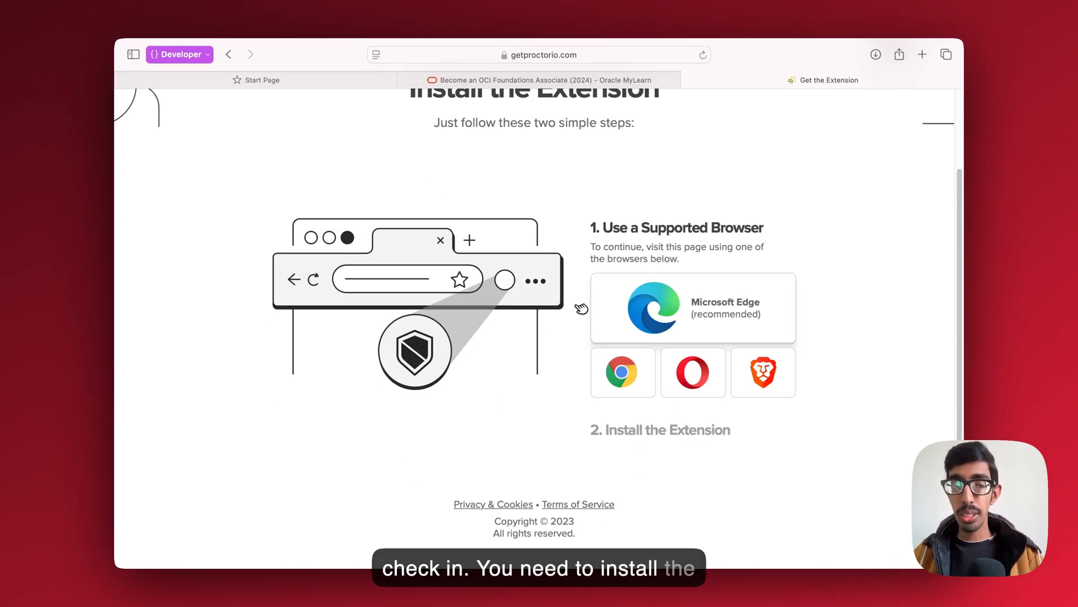
scroll(down, 3)
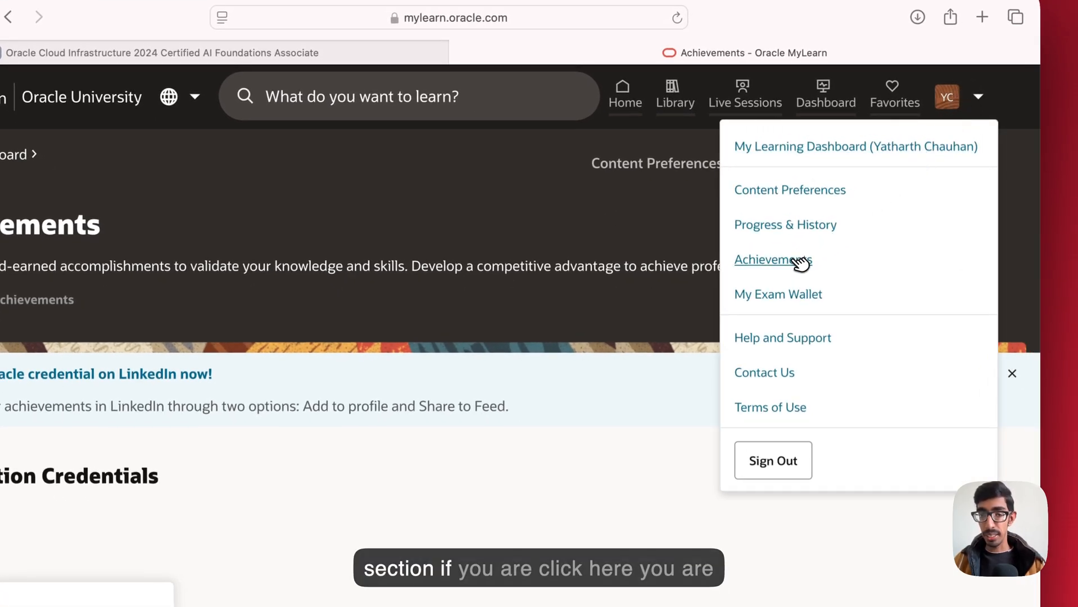
Step: Open Achievements and scroll to the OCI 2024 Certified AI Foundations Associate credential
click(772, 260)
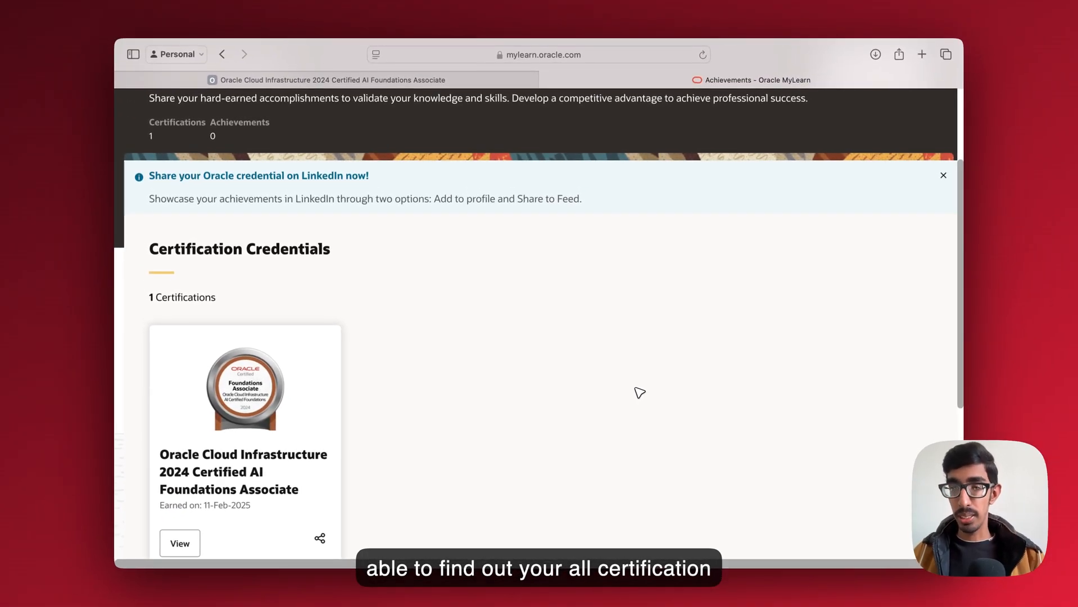
scroll(down, 3)
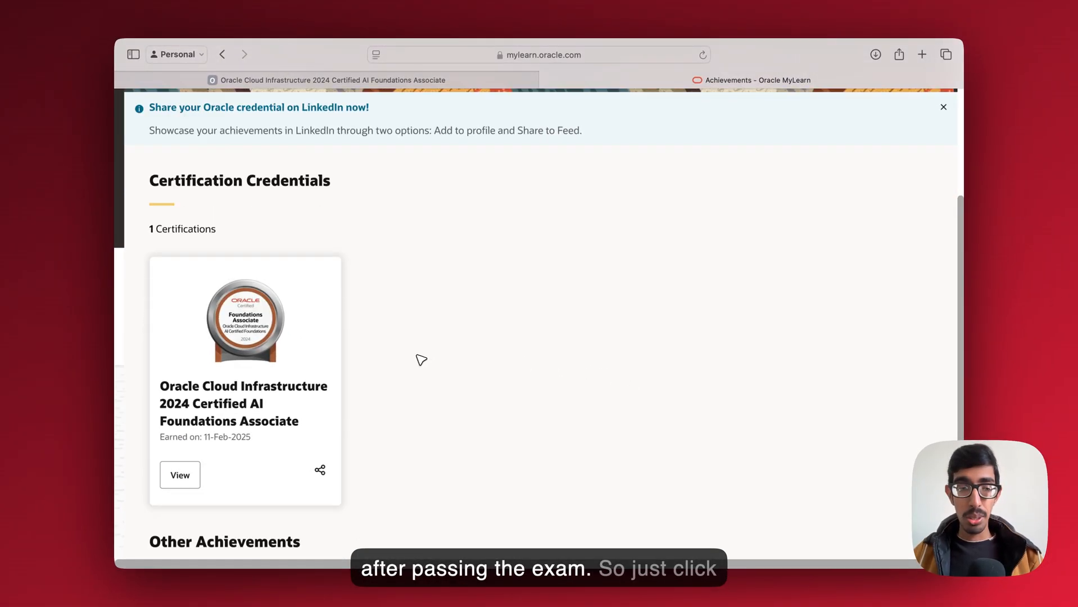